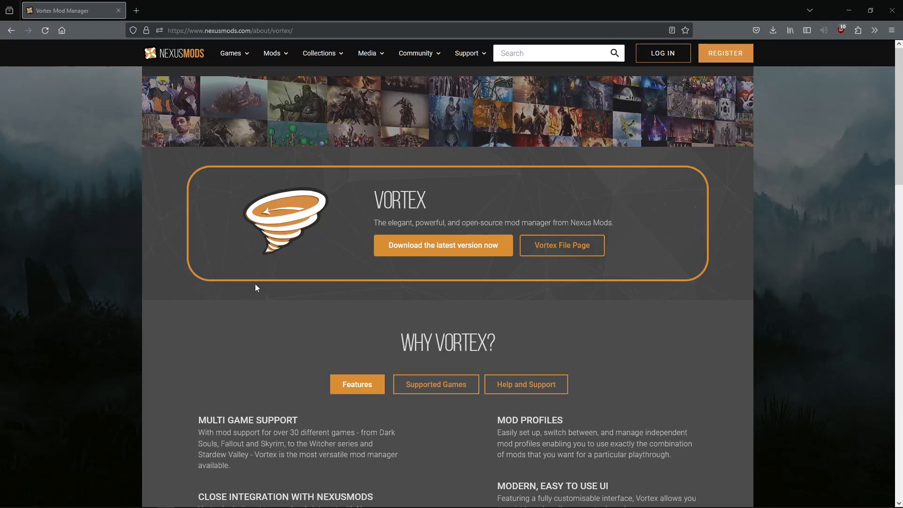
mouse_move(443, 245)
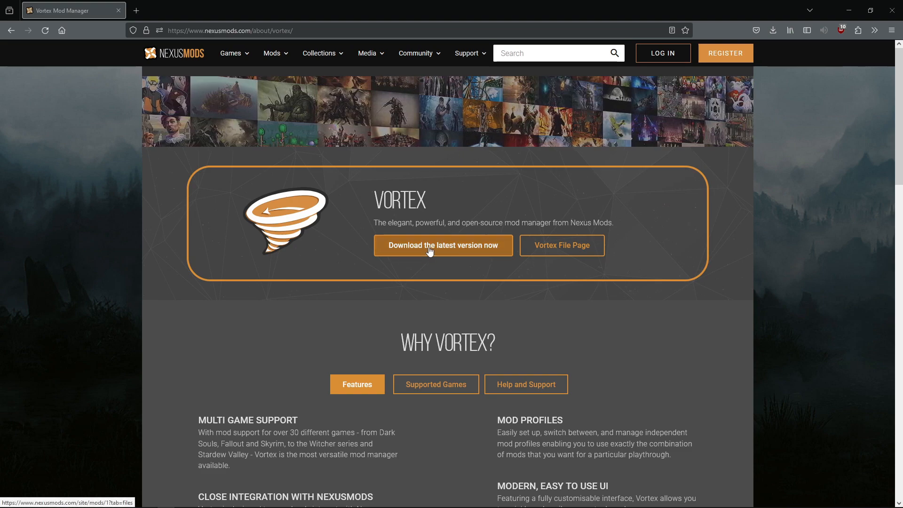
mouse_move(288, 304)
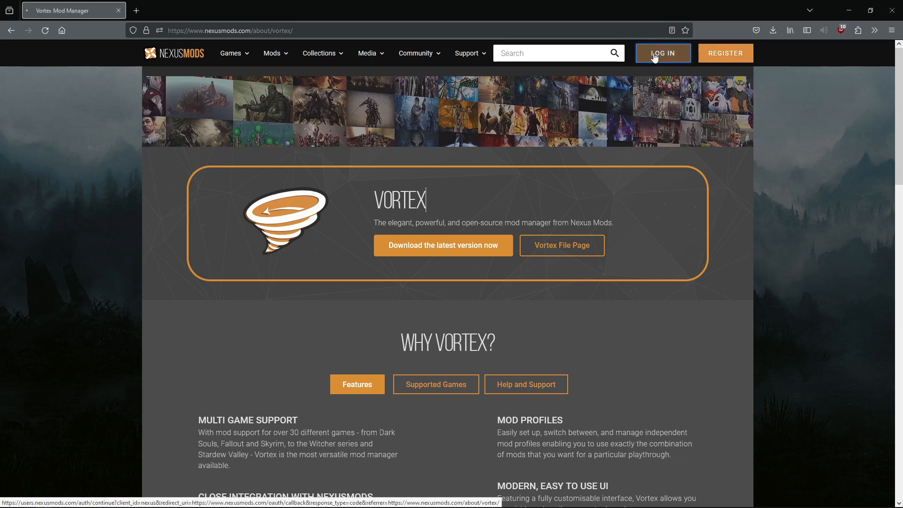
Step: Log in to Nexus Mods and continue as the already signed-in account
left_click(663, 53)
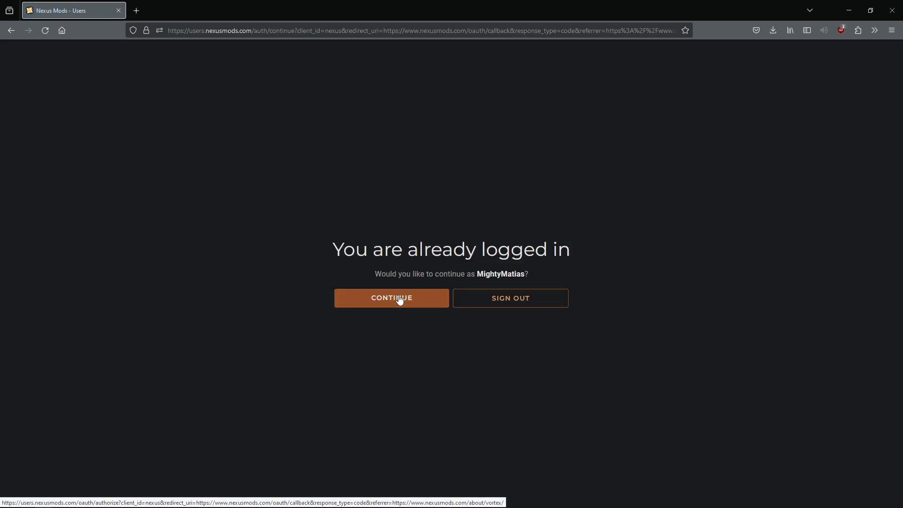
left_click(392, 298)
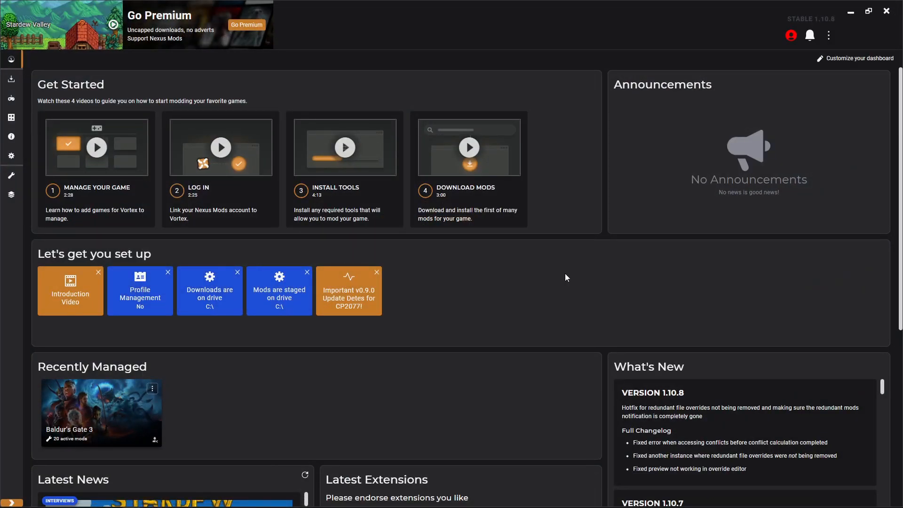
mouse_move(265, 68)
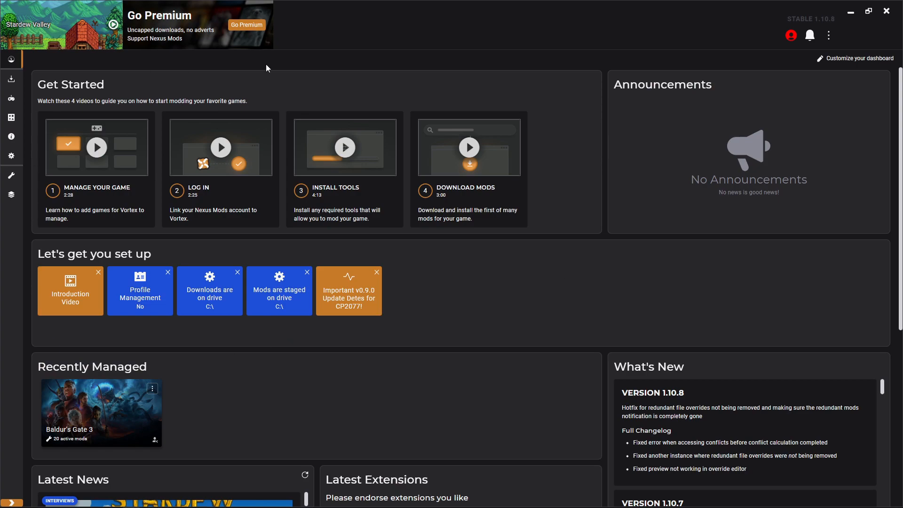
mouse_move(195, 140)
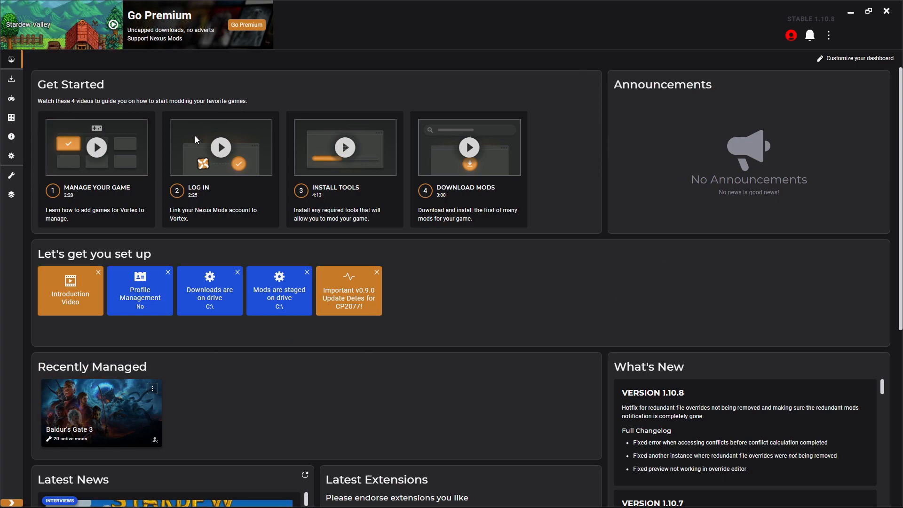
mouse_move(418, 82)
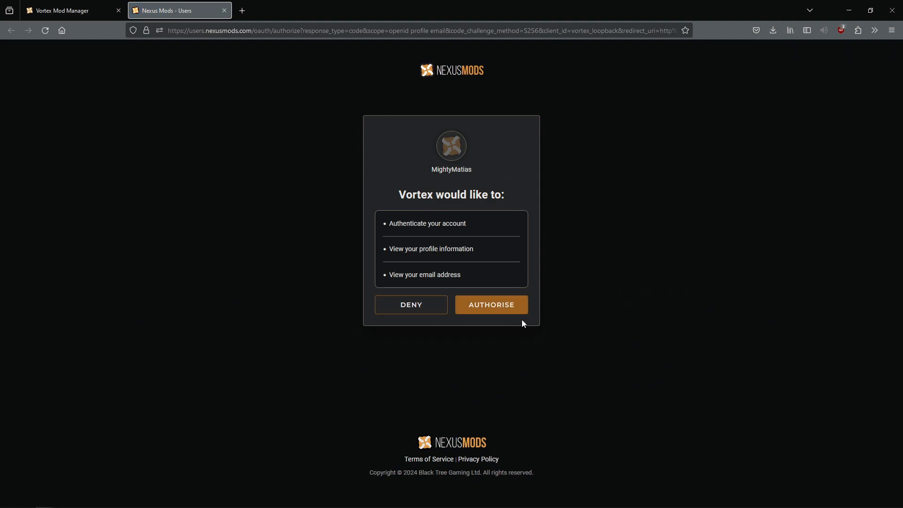
Step: Authorise Vortex to access the Nexus Mods account
left_click(490, 304)
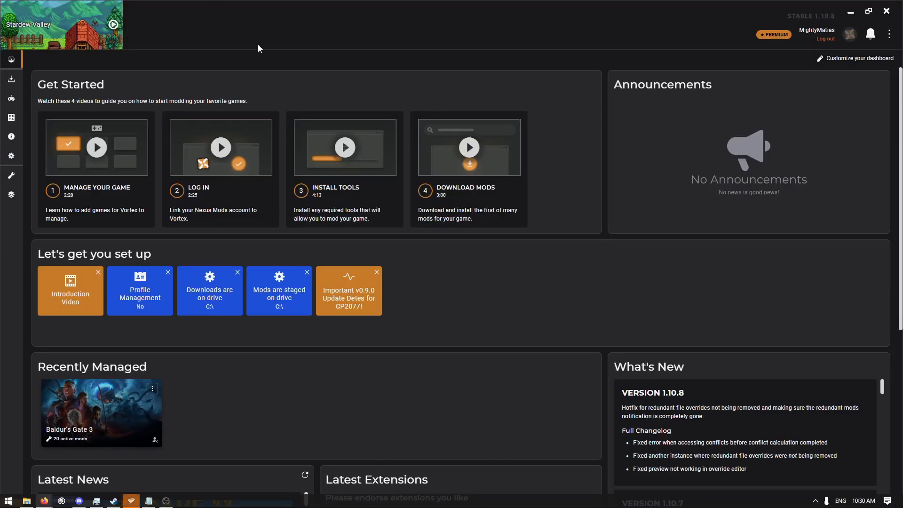
mouse_move(837, 42)
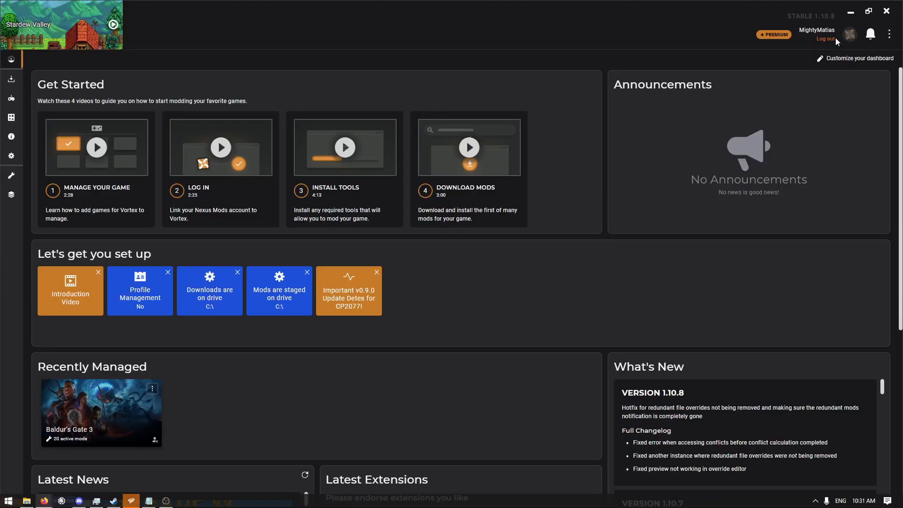
mouse_move(271, 6)
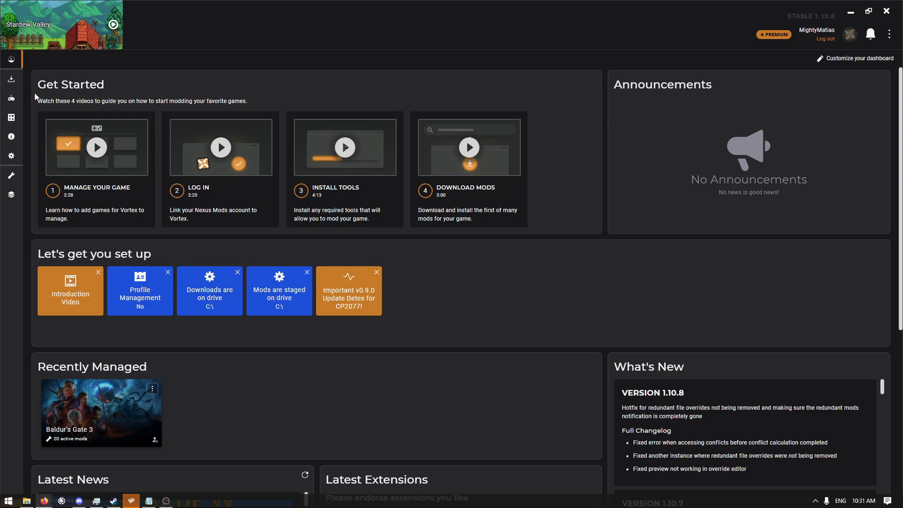
mouse_move(11, 98)
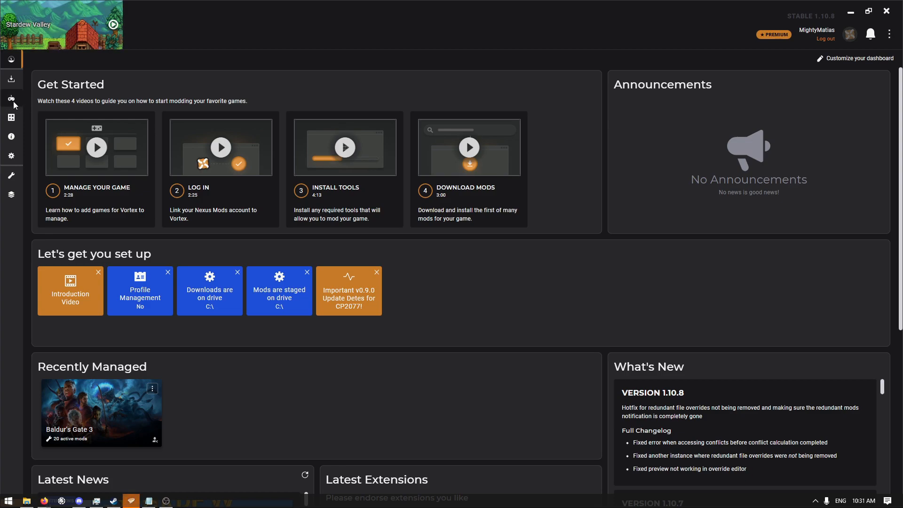
Step: Filter the Games list with the search 'stard' to find Stardew Valley
left_click(11, 98)
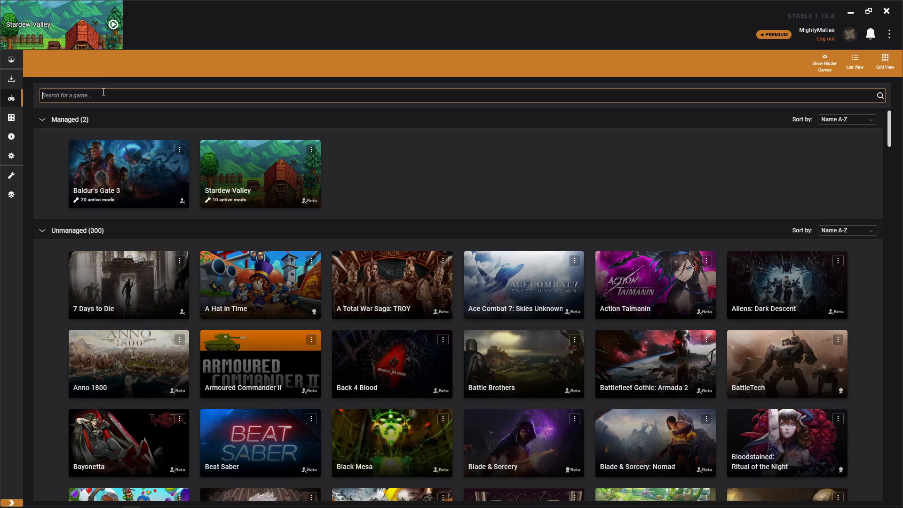
type("stard")
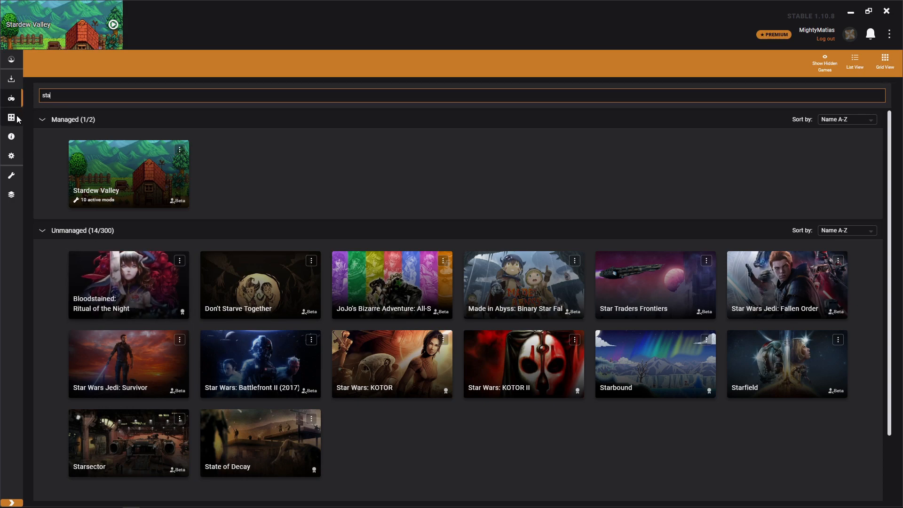
mouse_move(10, 79)
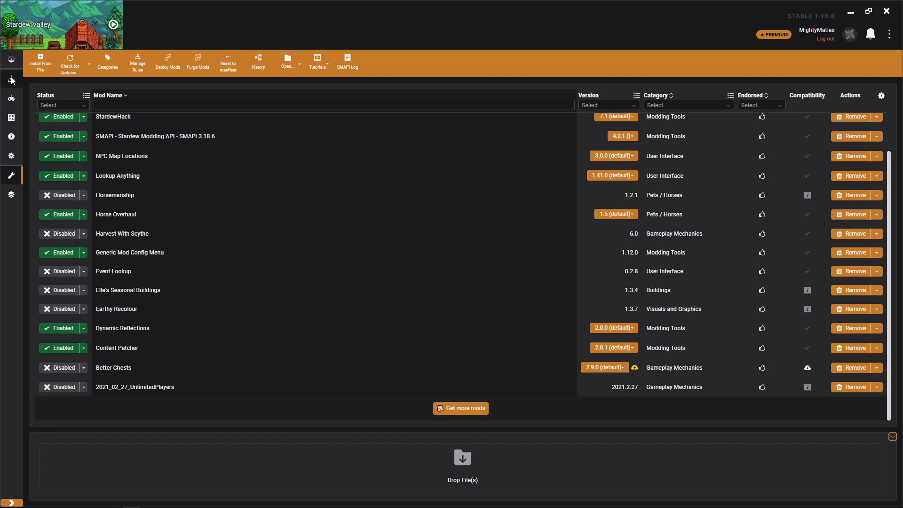
Step: Use 'Get more mods' to reach the Visible Fish page on Nexus Mods
left_click(11, 80)
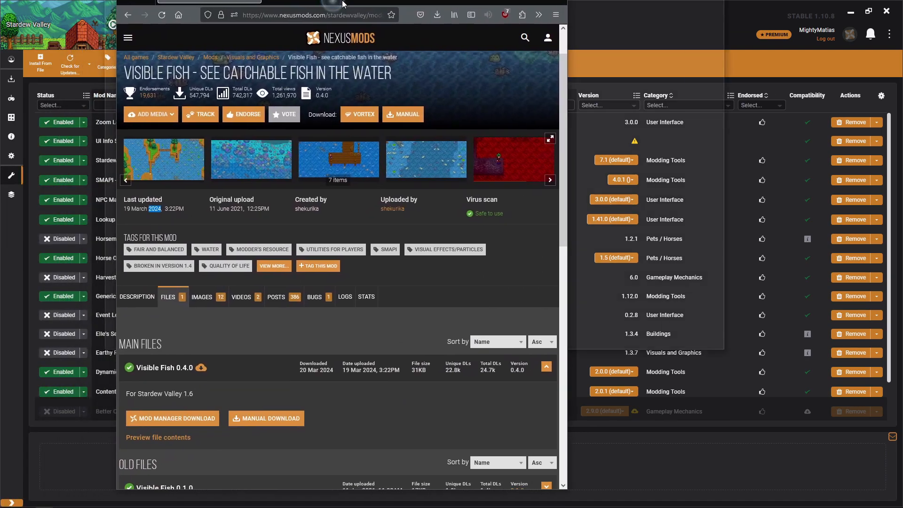
Step: Review the Visible Fish mod page full size — screenshots, description and files
left_click(870, 13)
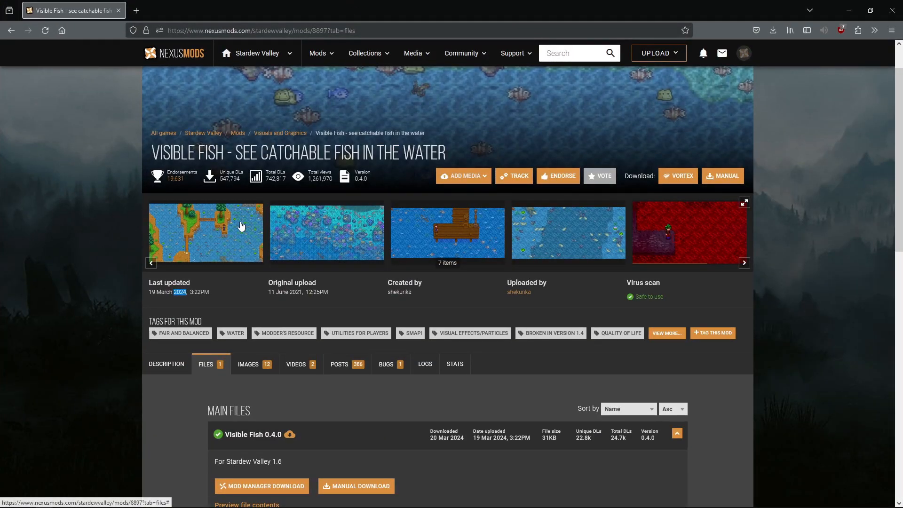
left_click(205, 232)
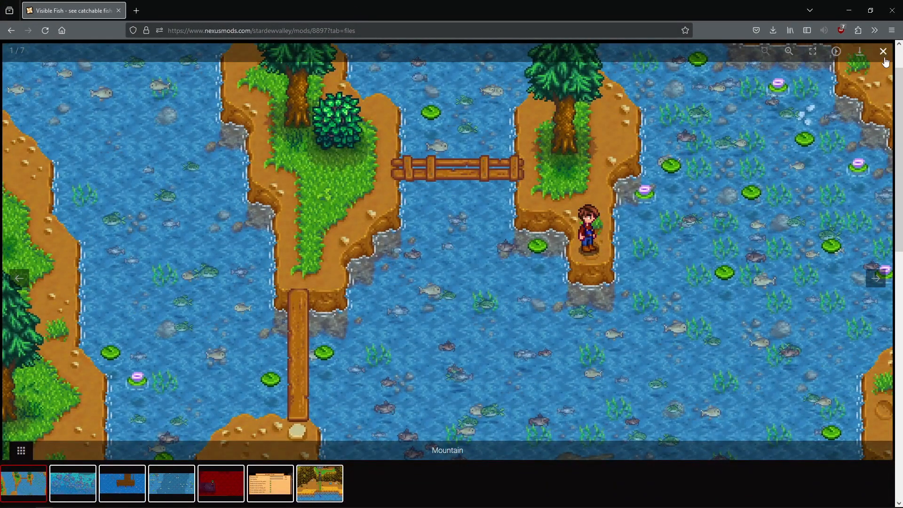
left_click(883, 51)
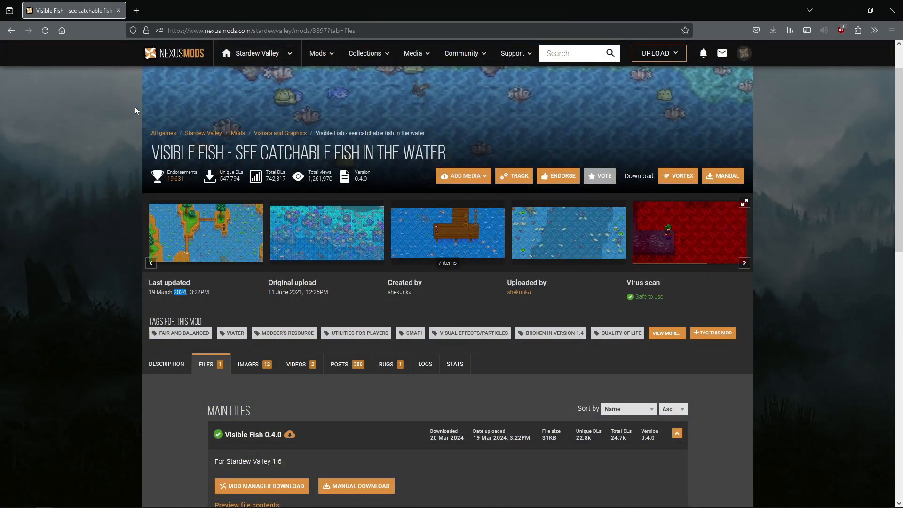
mouse_move(678, 12)
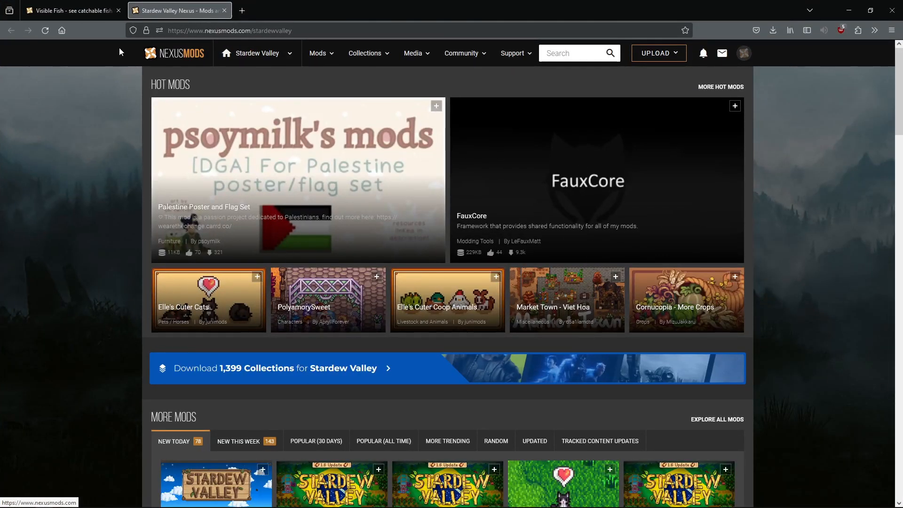
scroll("down", 3)
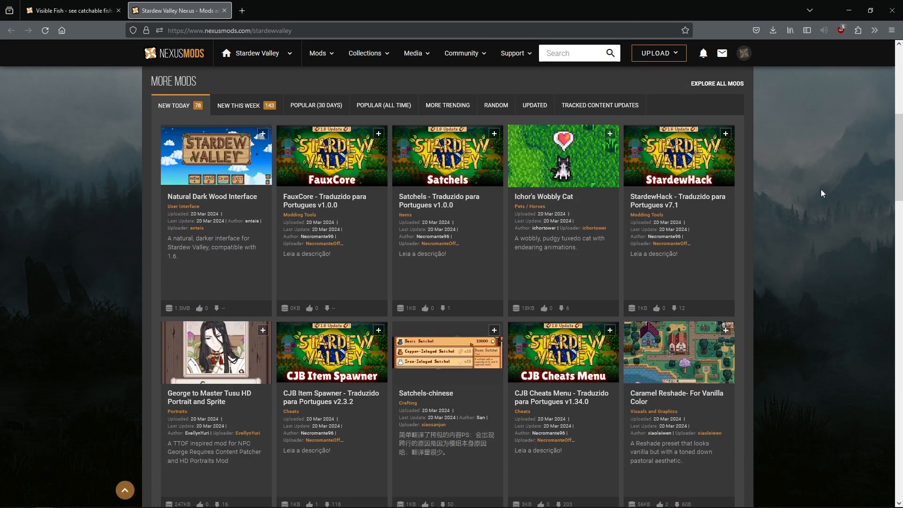
left_click(69, 11)
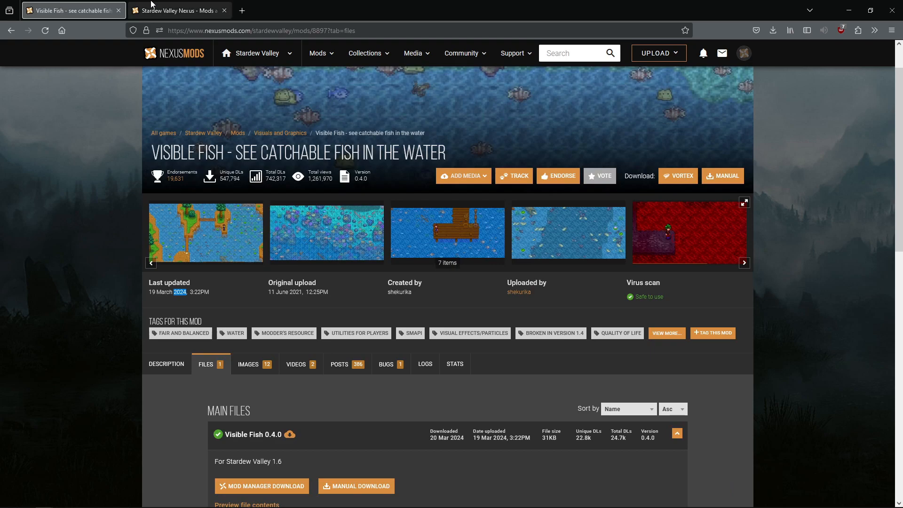
scroll("down", 3)
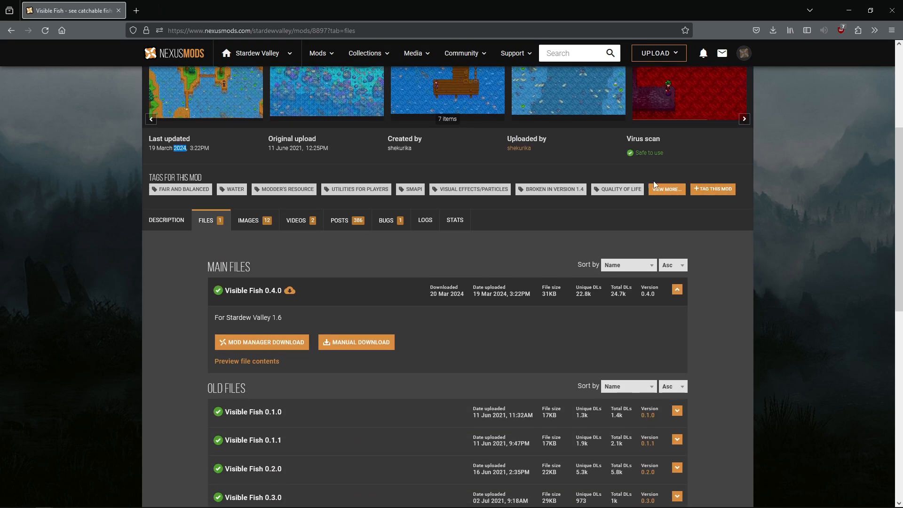
left_click(165, 219)
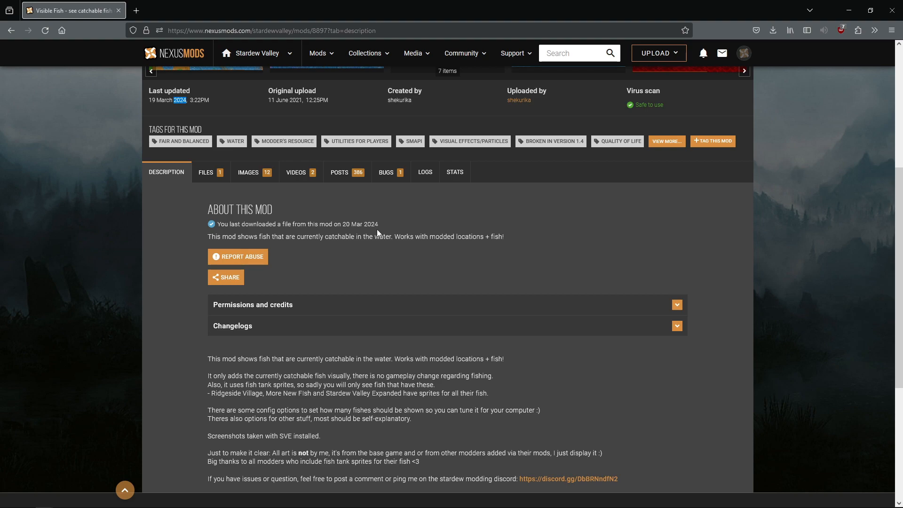
left_click(206, 171)
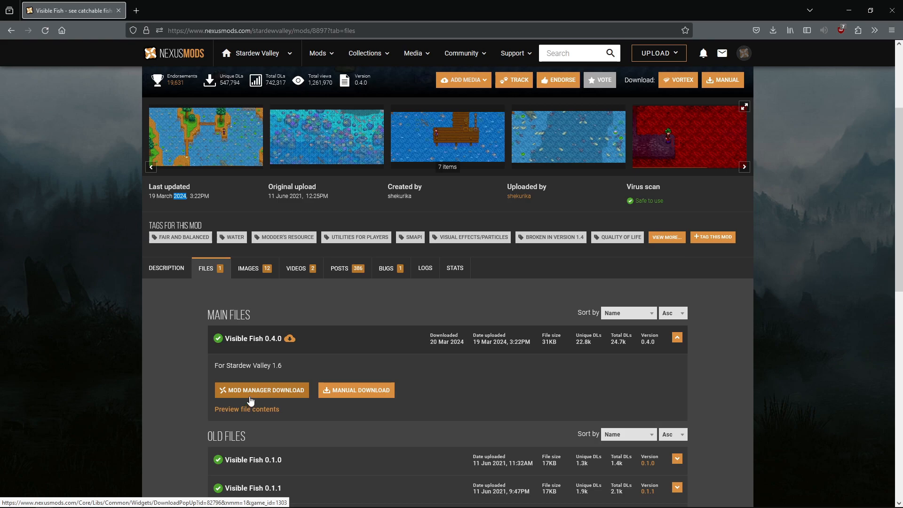
Step: Download Visible Fish 0.4.0 through Mod Manager Download
left_click(260, 390)
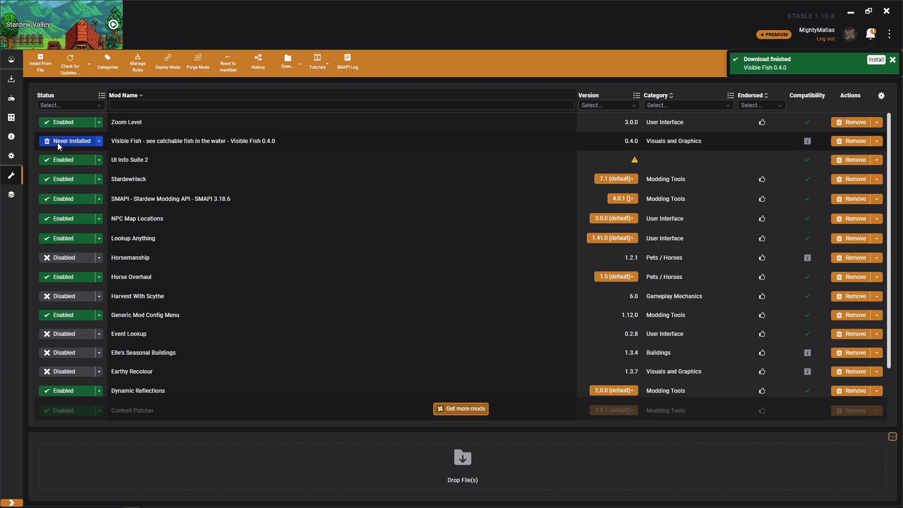
Step: Install the downloaded Visible Fish mod and set it to Enabled
left_click(894, 60)
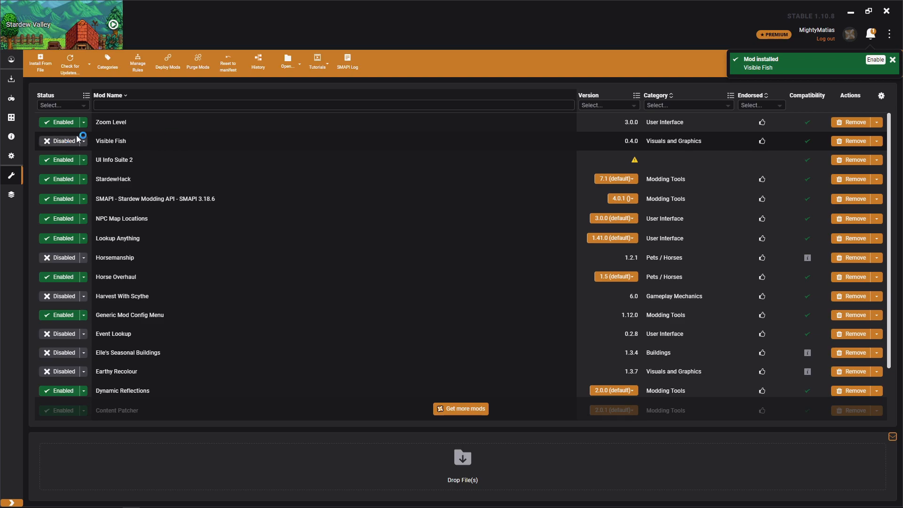
mouse_move(62, 140)
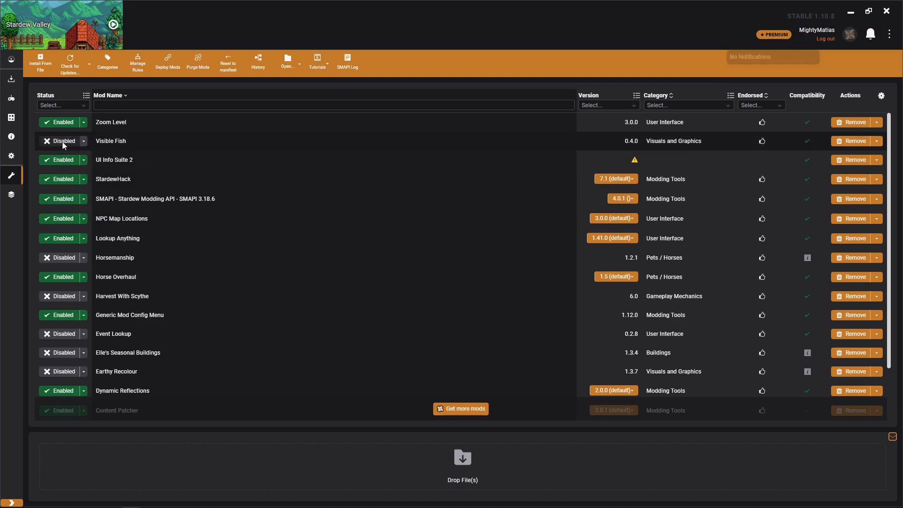
left_click(59, 140)
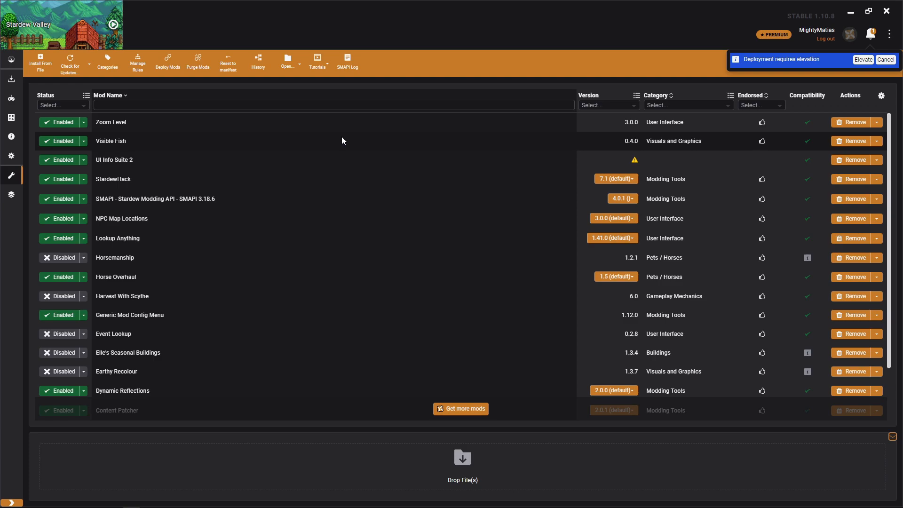
scroll("down", 3)
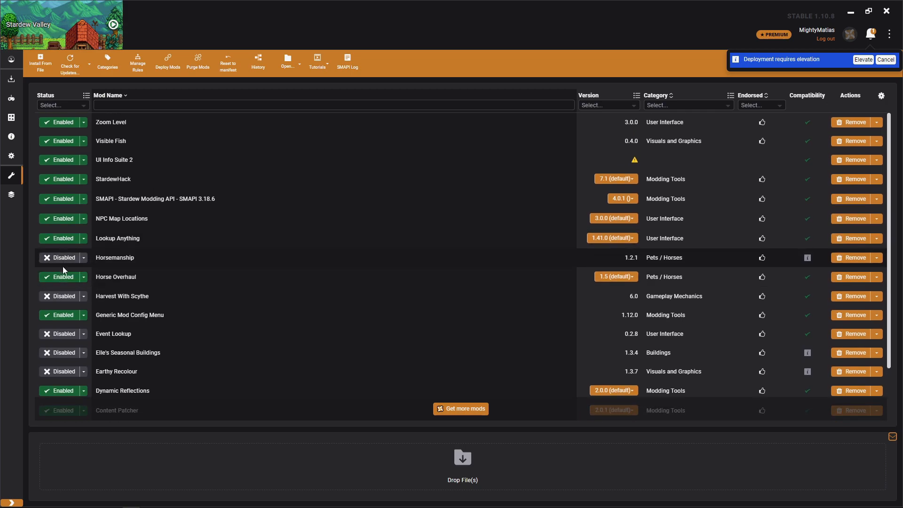
scroll("down", 3)
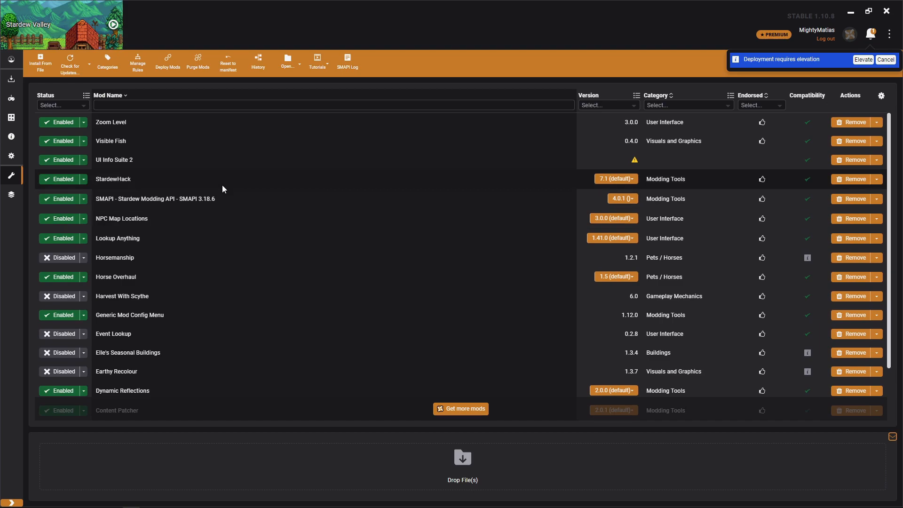
mouse_move(218, 128)
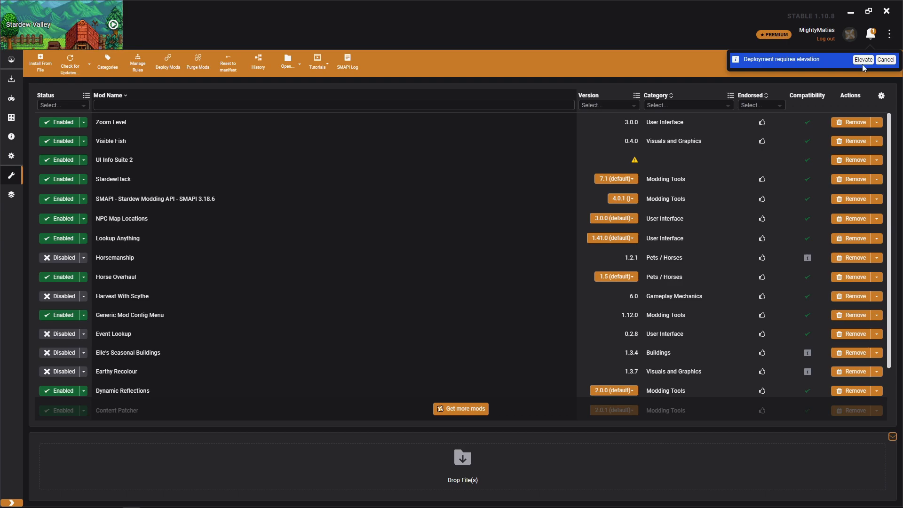
mouse_move(532, 60)
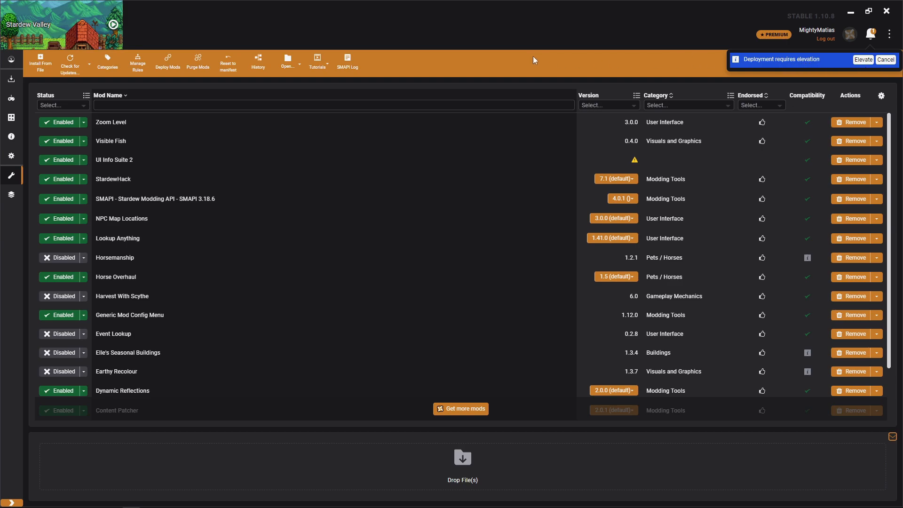
mouse_move(599, 67)
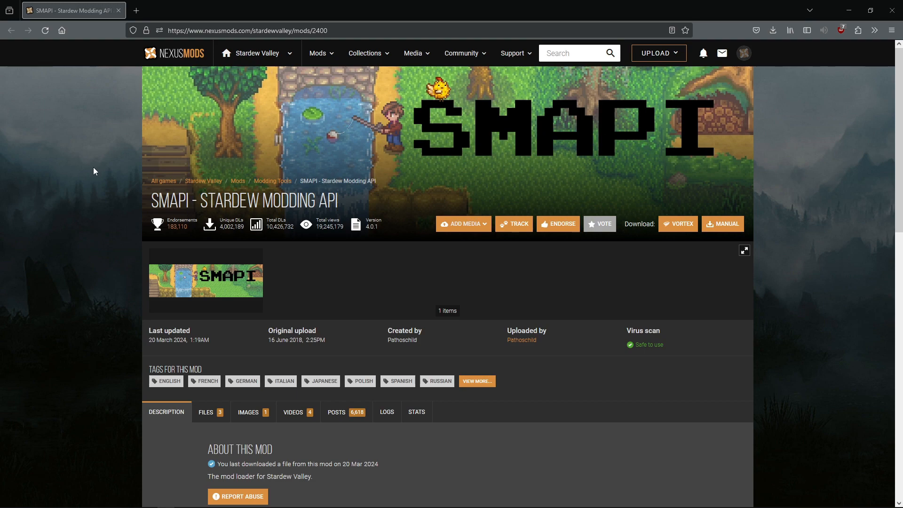
mouse_move(156, 158)
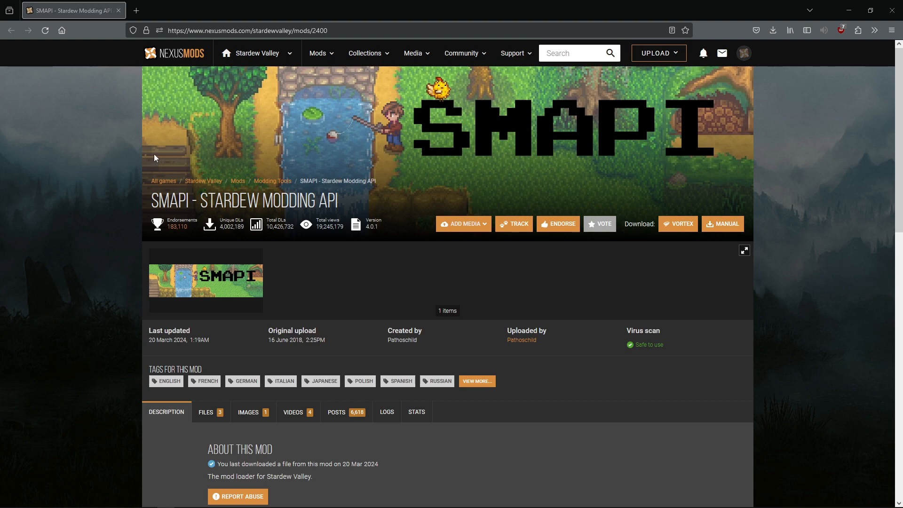
Step: Scroll the SMAPI mod page down to the Install SMAPI guidance
scroll("down", 3)
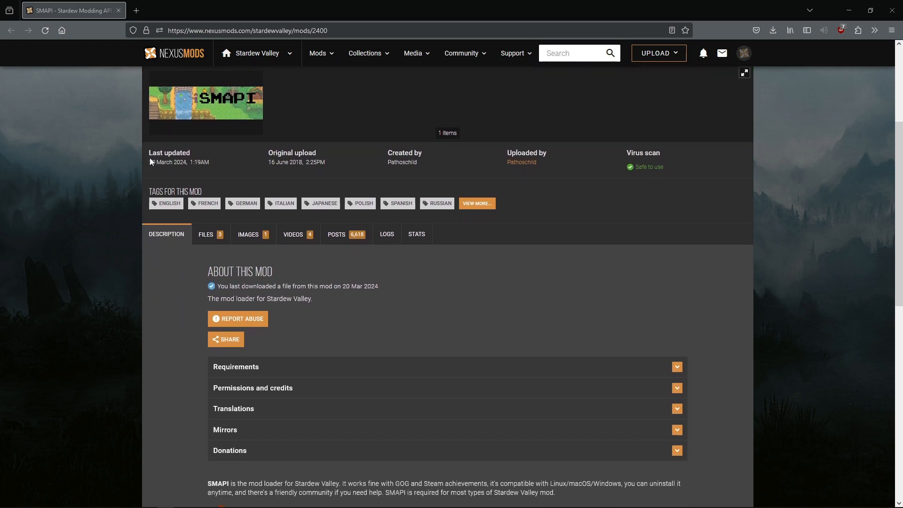
scroll("down", 3)
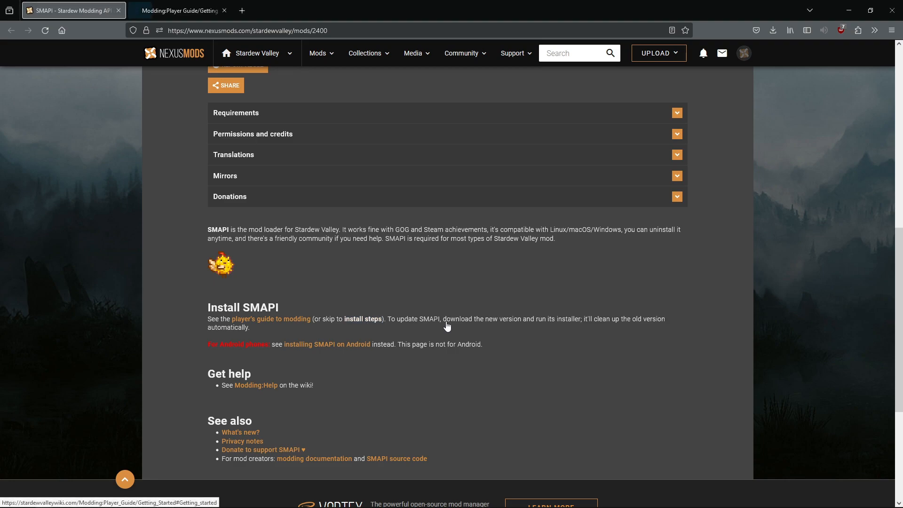
Step: Read the Installing SMAPI on Windows guide through the Steam and GOG Galaxy sections
left_click(179, 11)
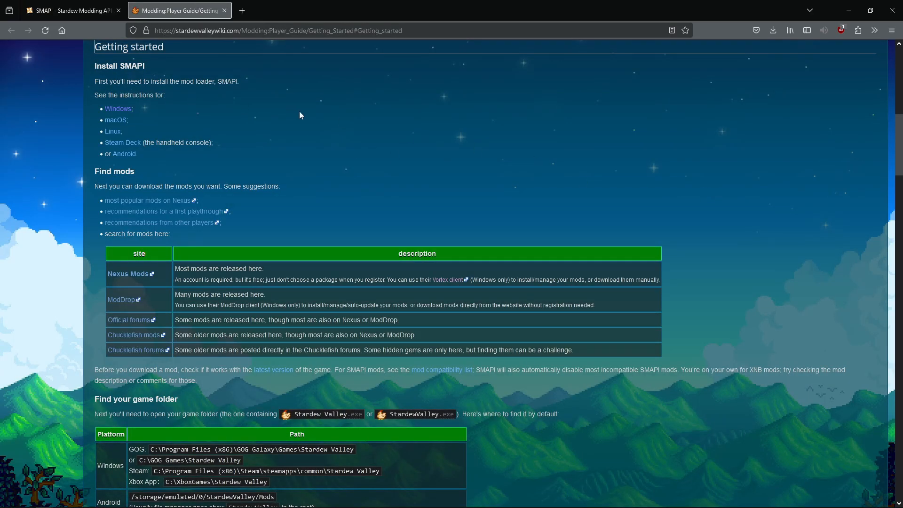
mouse_move(89, 74)
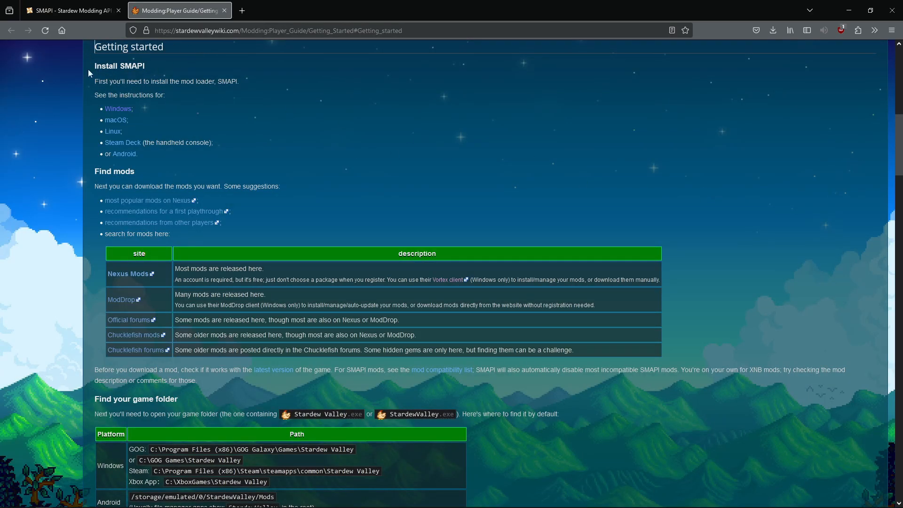
mouse_move(276, 113)
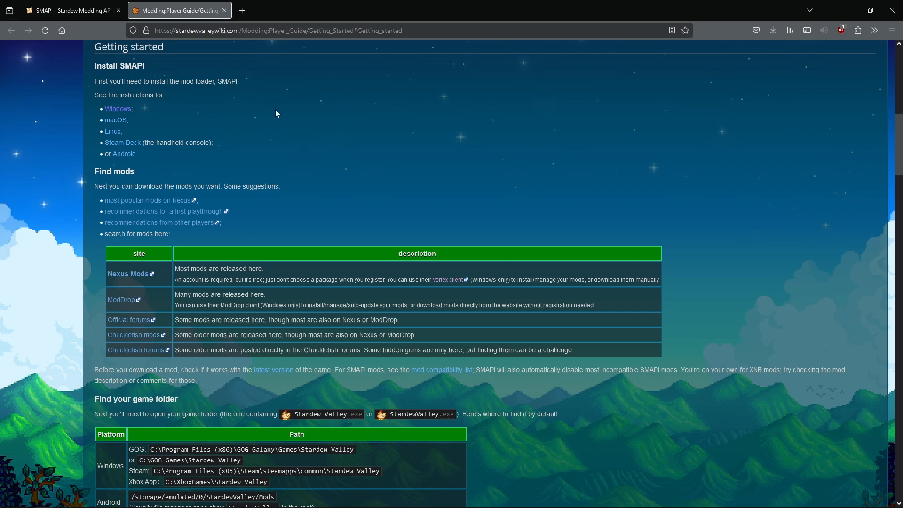
mouse_move(123, 153)
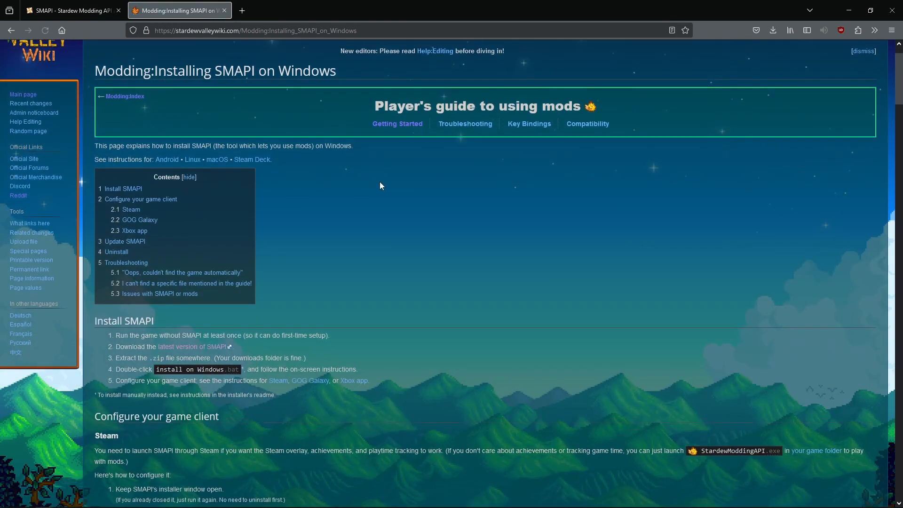
scroll("down", 3)
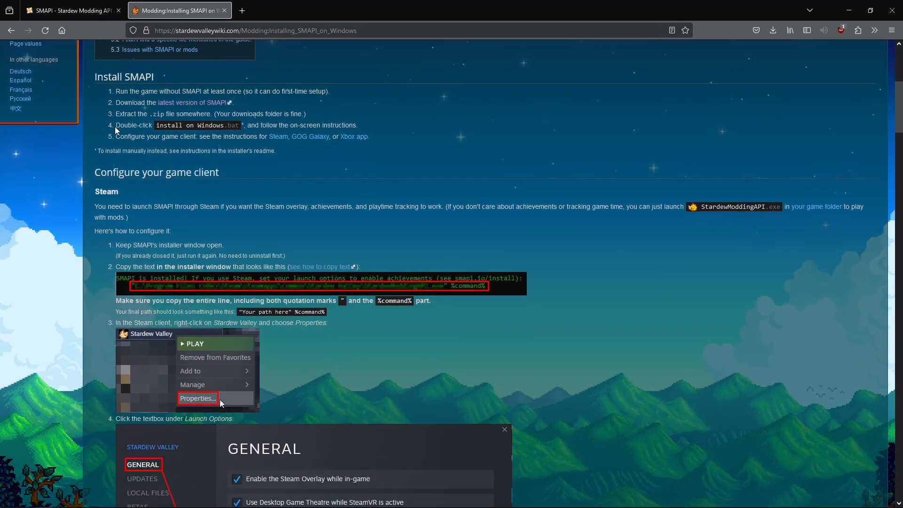
scroll("down", 3)
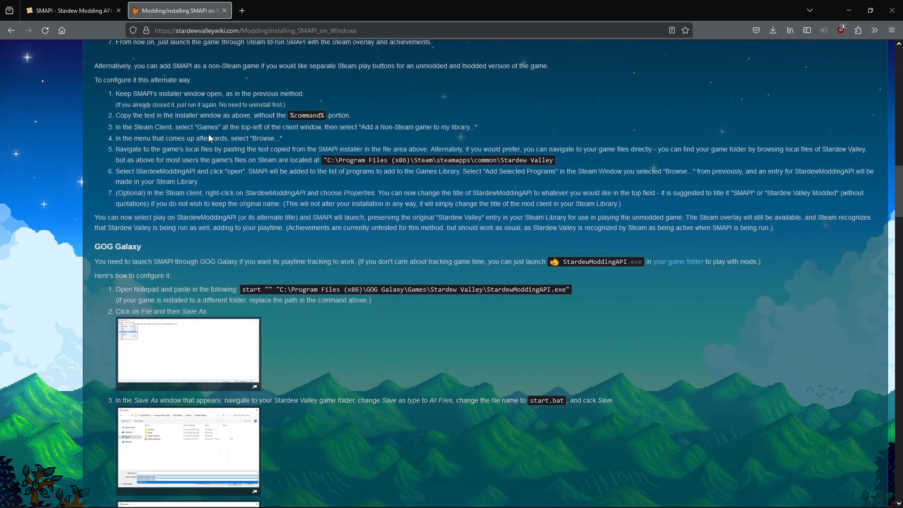
scroll("down", 3)
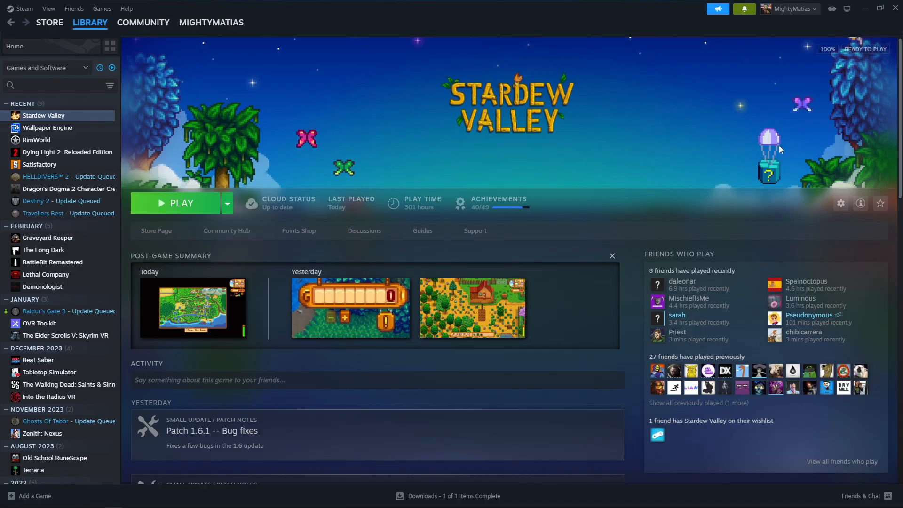
Step: Launch Stardew Valley from the Steam library
left_click(180, 203)
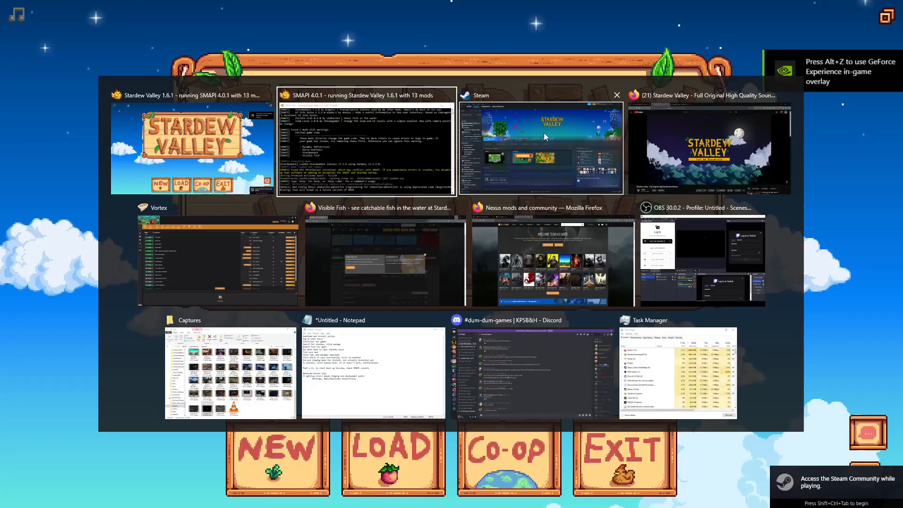
Step: Check the SMAPI console's loaded mods for Visible Fish 0.4.0, then return to Vortex
left_click(377, 95)
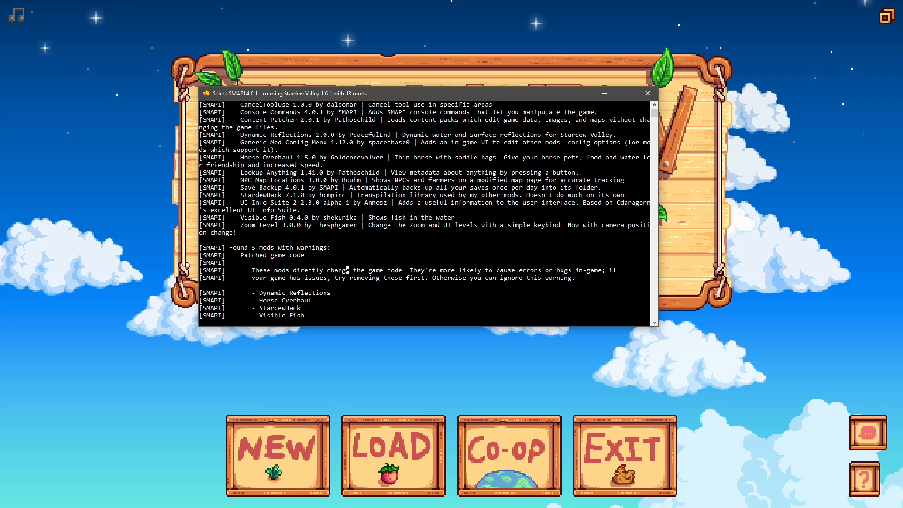
left_click(646, 93)
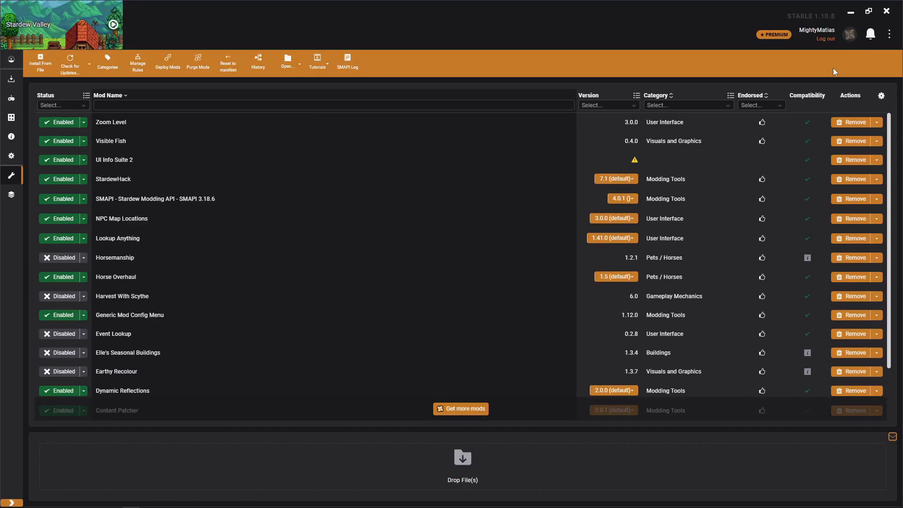
mouse_move(870, 34)
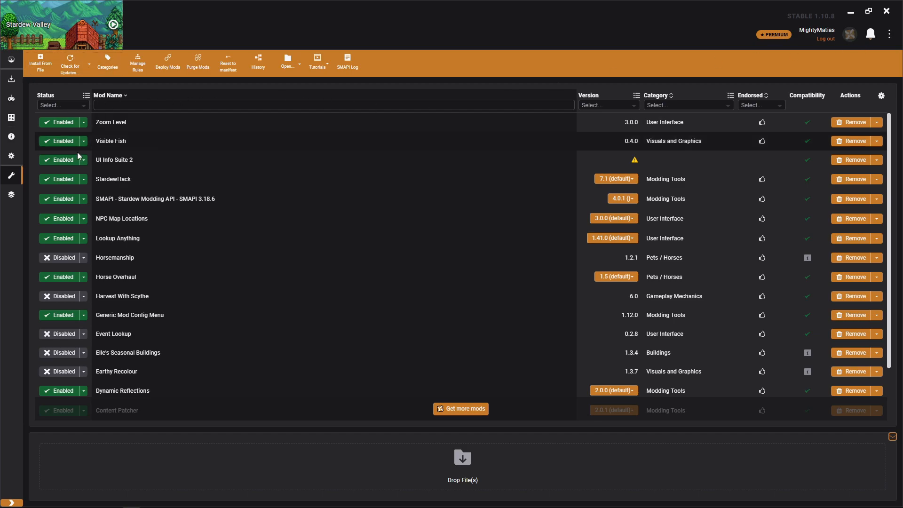
left_click(11, 156)
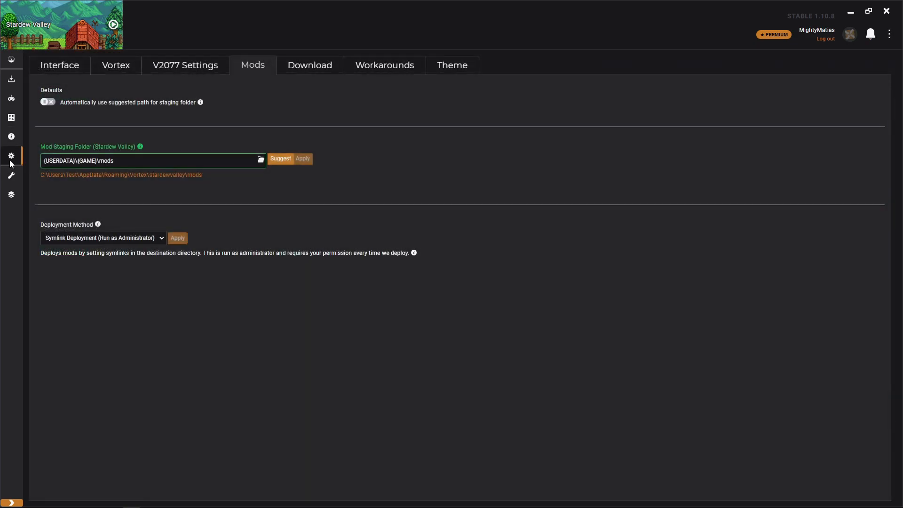
mouse_move(209, 114)
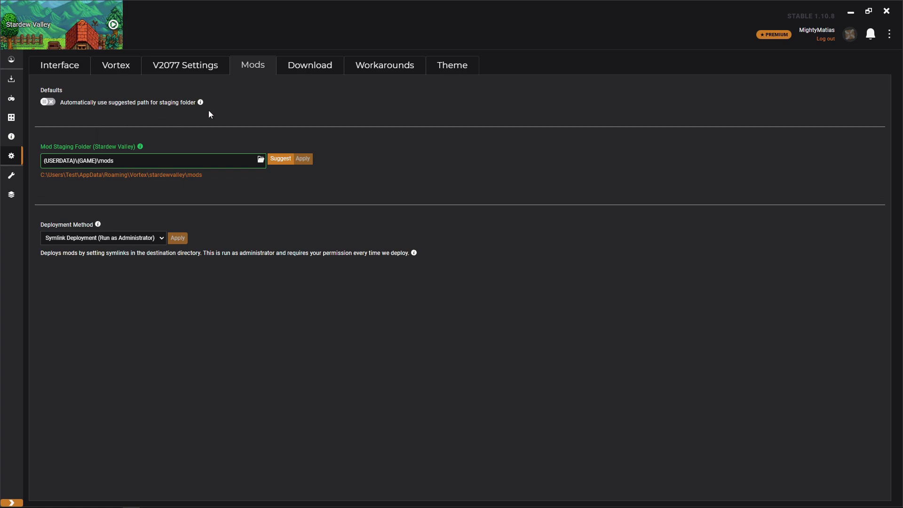
mouse_move(19, 155)
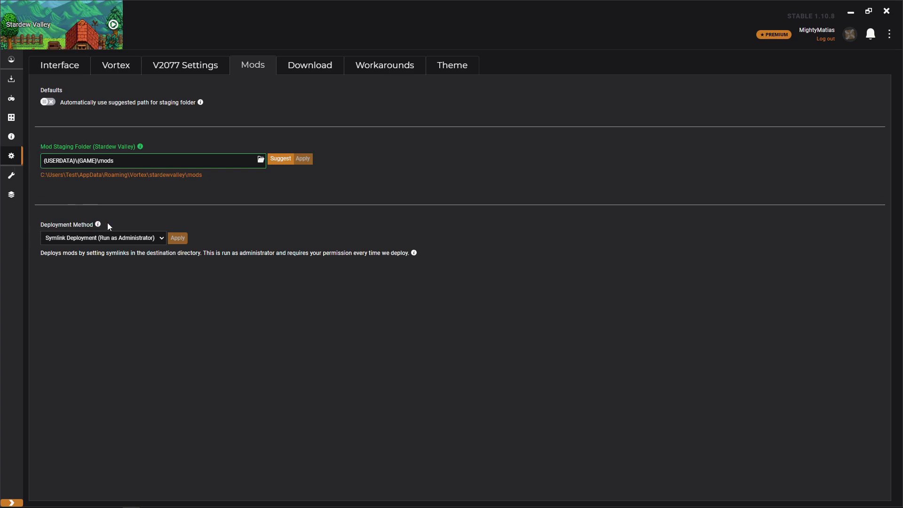
mouse_move(280, 158)
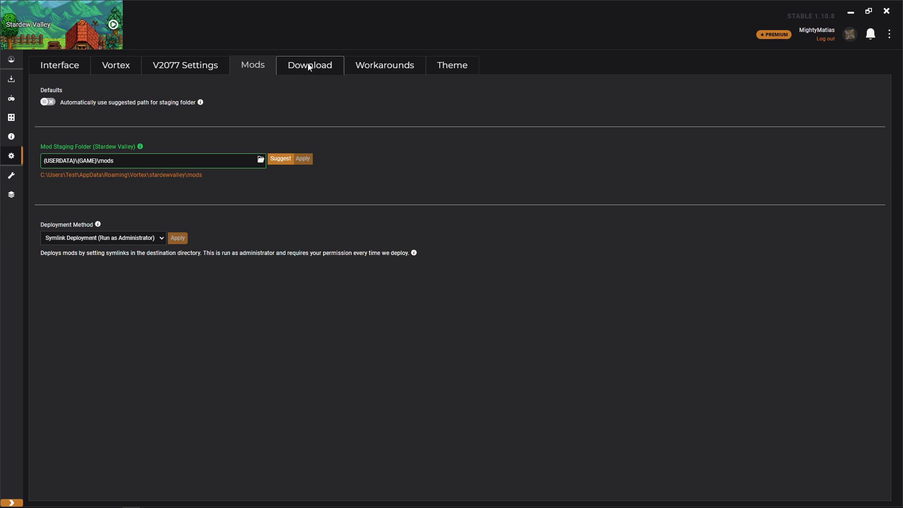
left_click(310, 65)
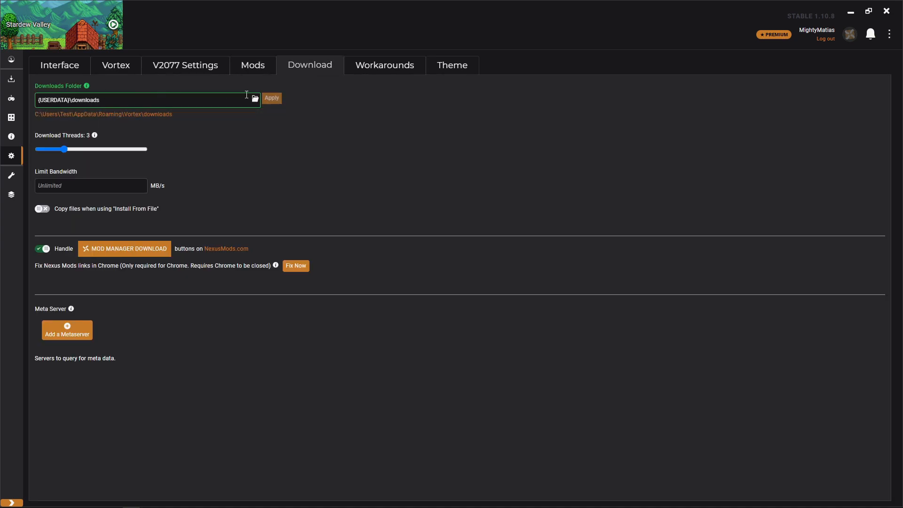
left_click(252, 65)
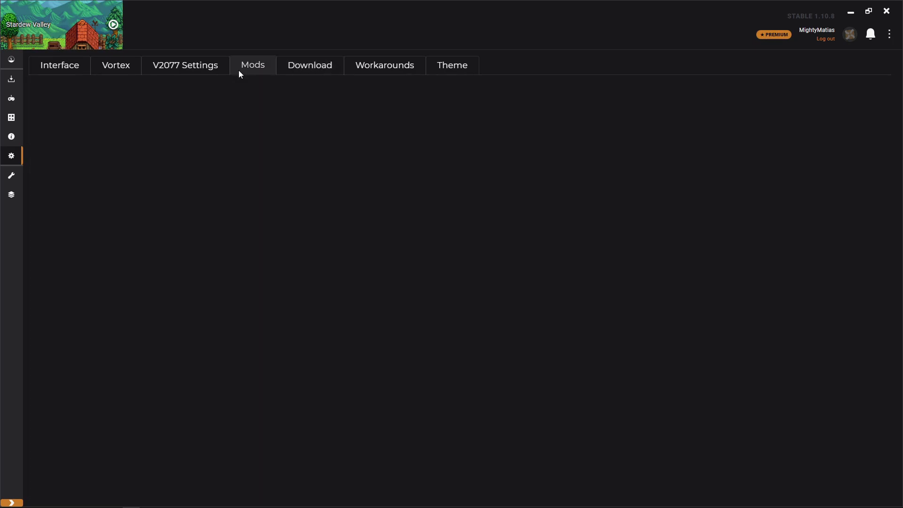
left_click(252, 65)
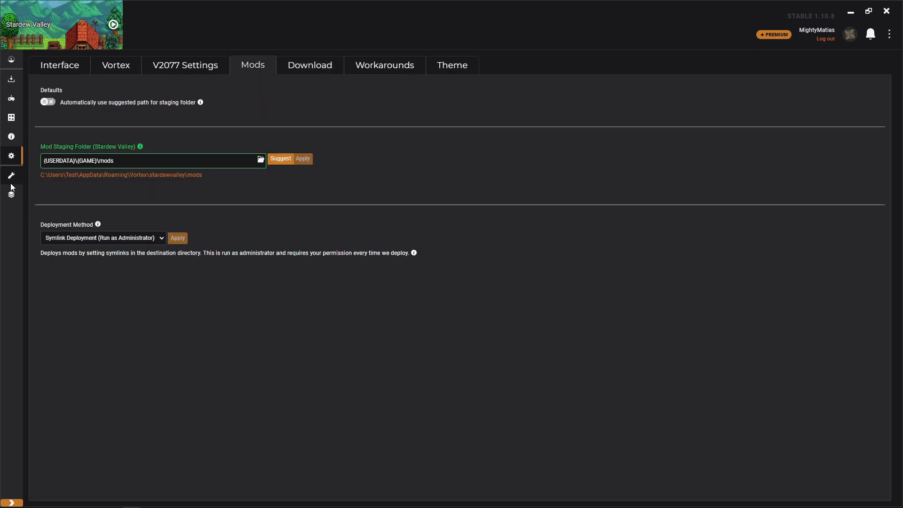
left_click(11, 176)
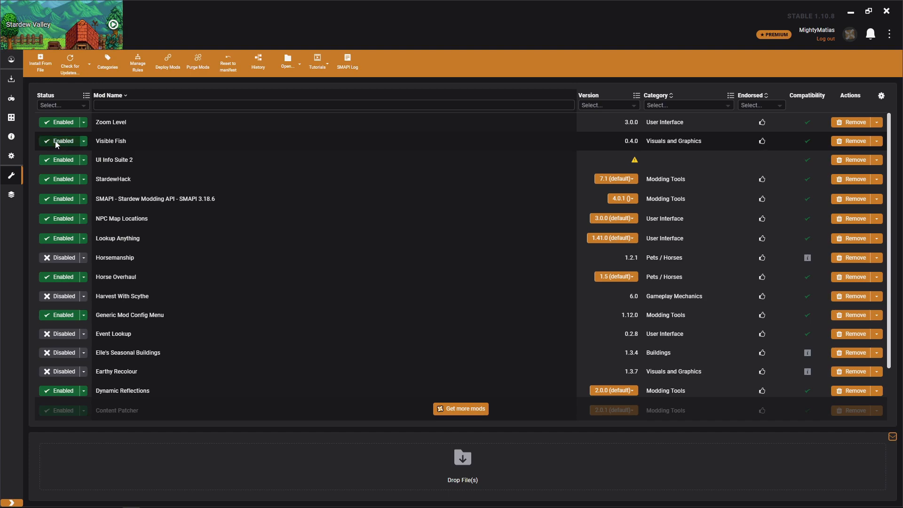
Step: Switch Visible Fish to Disabled, leaving the other Stardew Valley mods unchanged
left_click(59, 141)
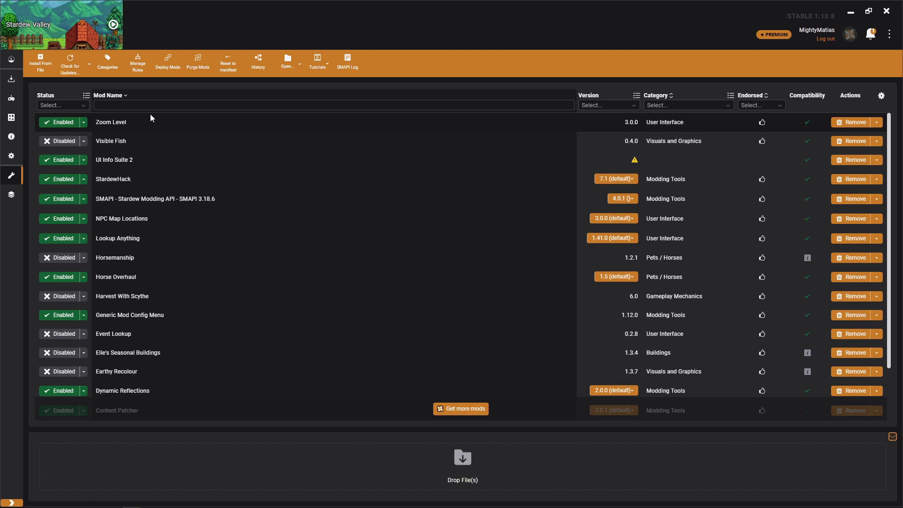
scroll("down", 3)
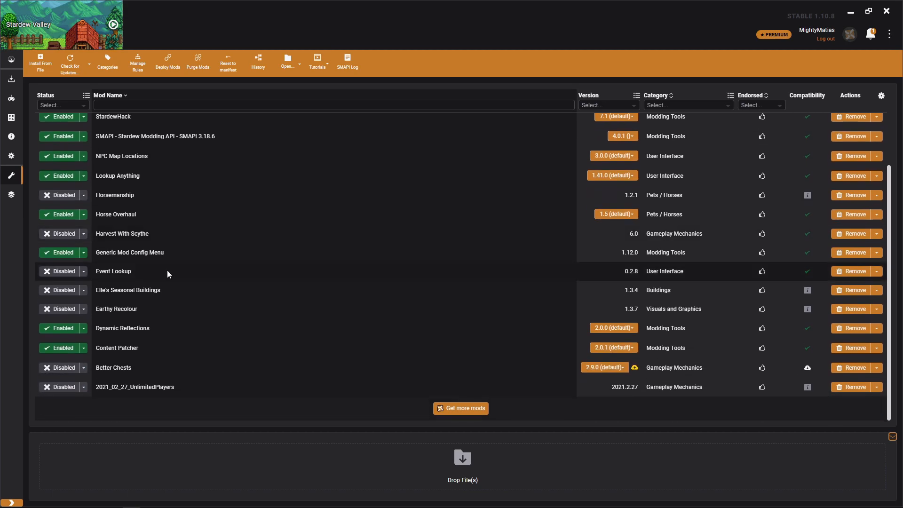
scroll("up", 3)
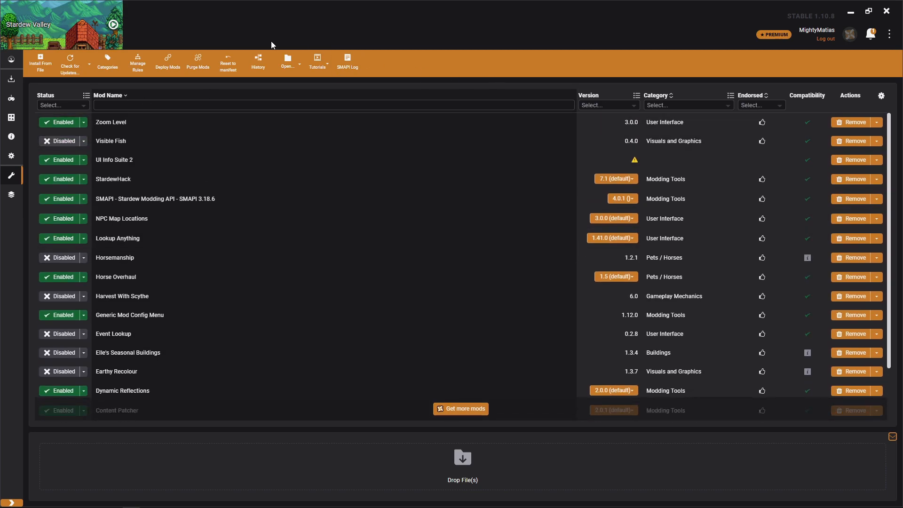